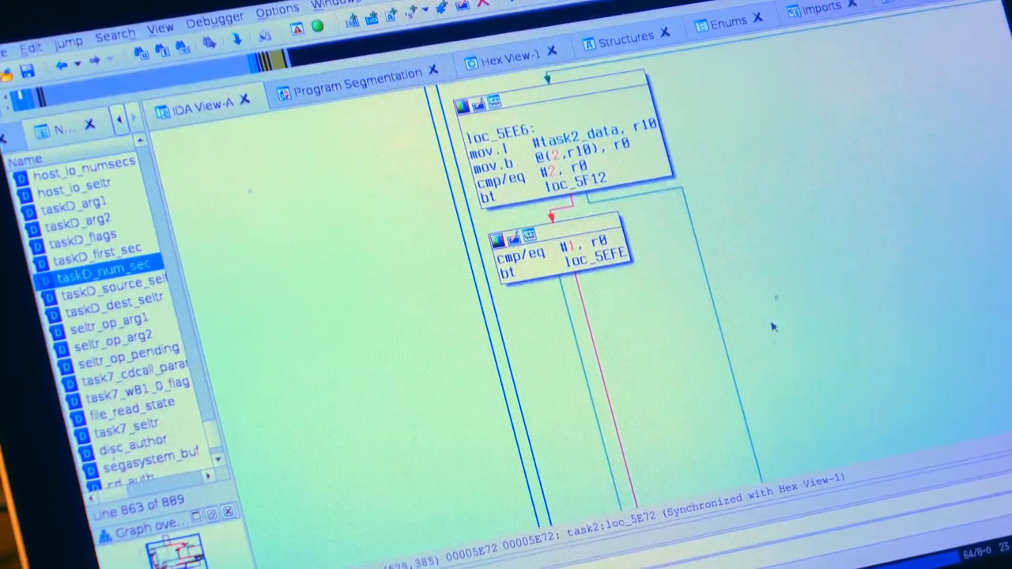
# Step: Begin renaming the unnamed byte variable at 0xF000E0 near task2_data
pyautogui.scroll(-3)
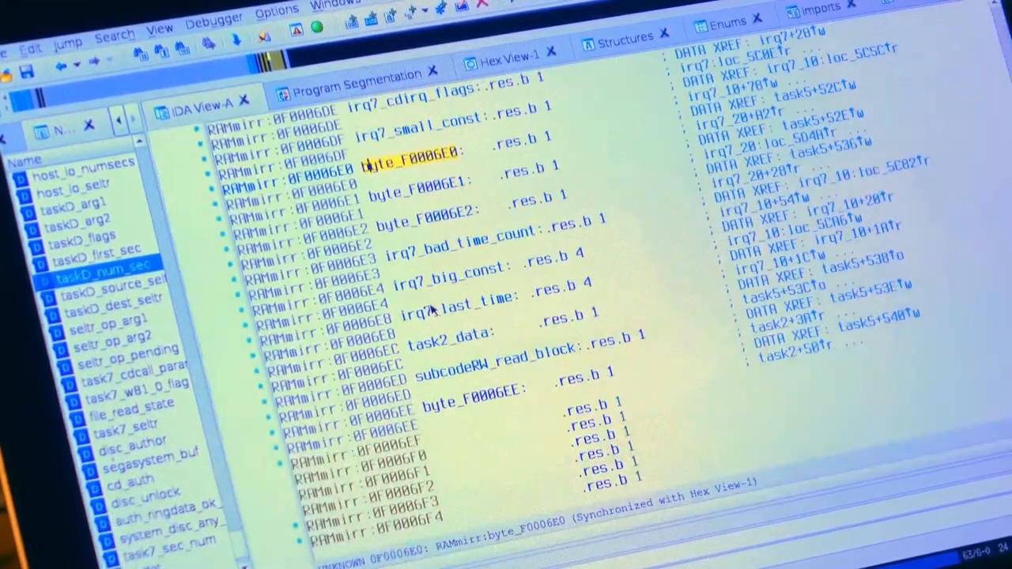
pyautogui.press('n')
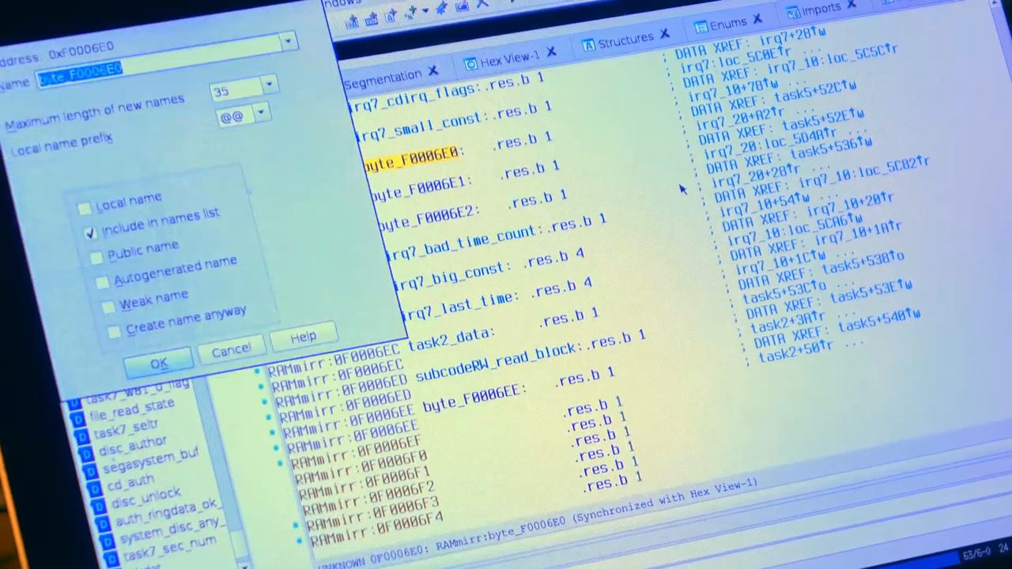